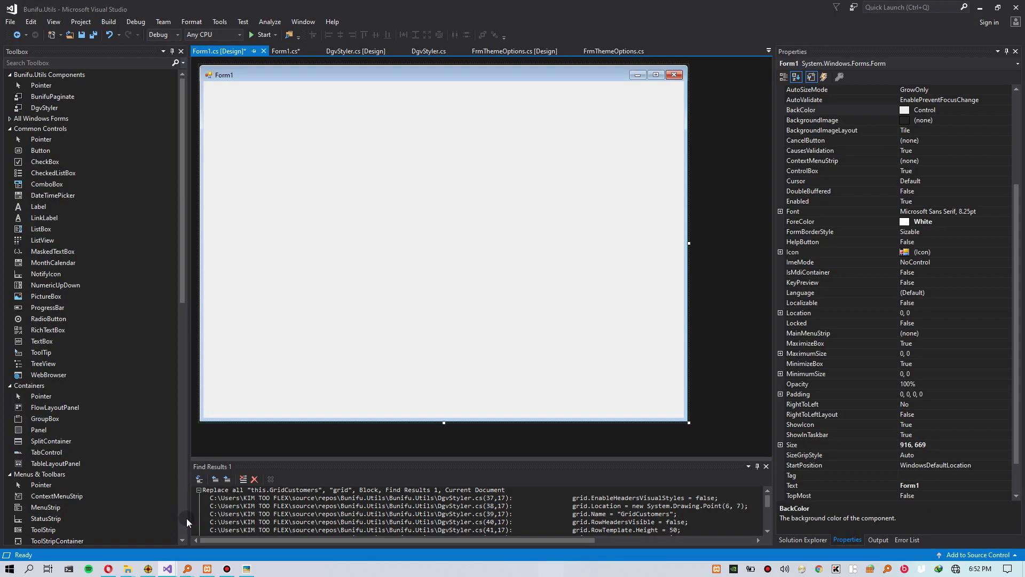
{"action": "mouse_move", "coordinate": [96, 35]}
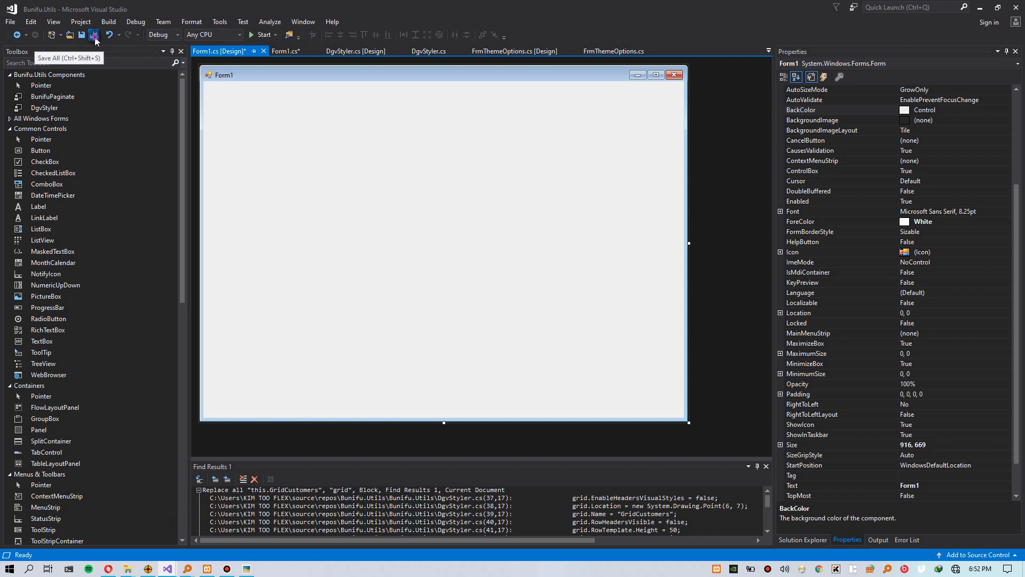
- Save all open project files and focus the Toolbox search box
{"action": "left_click", "coordinate": [96, 34]}
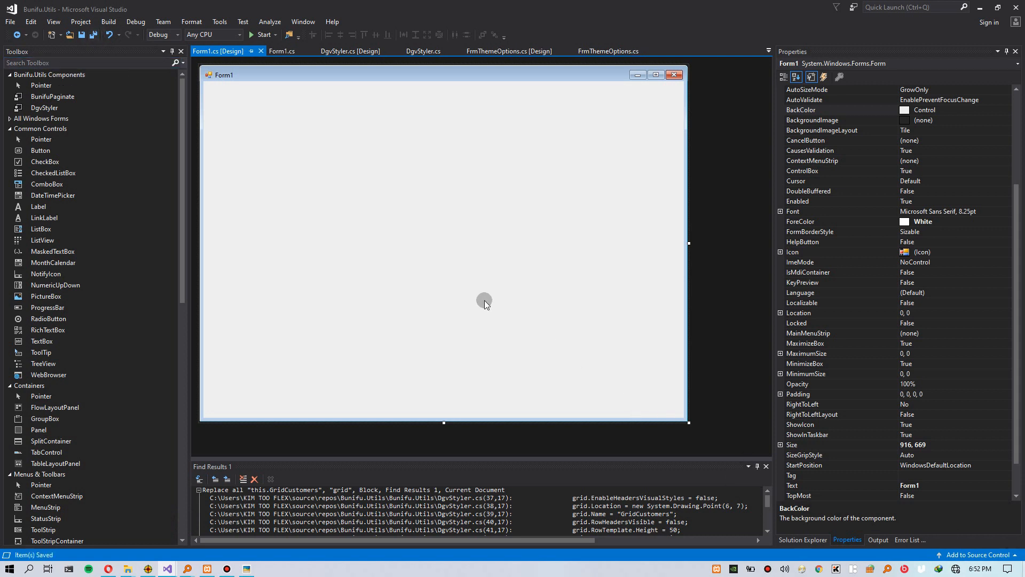
{"action": "left_click", "coordinate": [70, 63]}
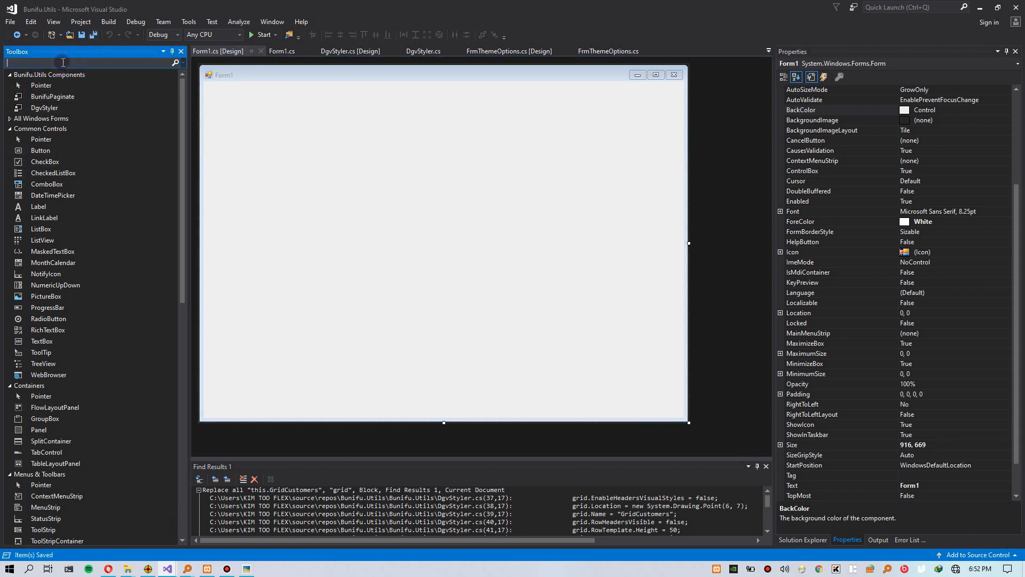
- Find DataGridView via a 'data' search, drop it on Form1 and stretch it to fill the form
{"action": "type", "text": "data"}
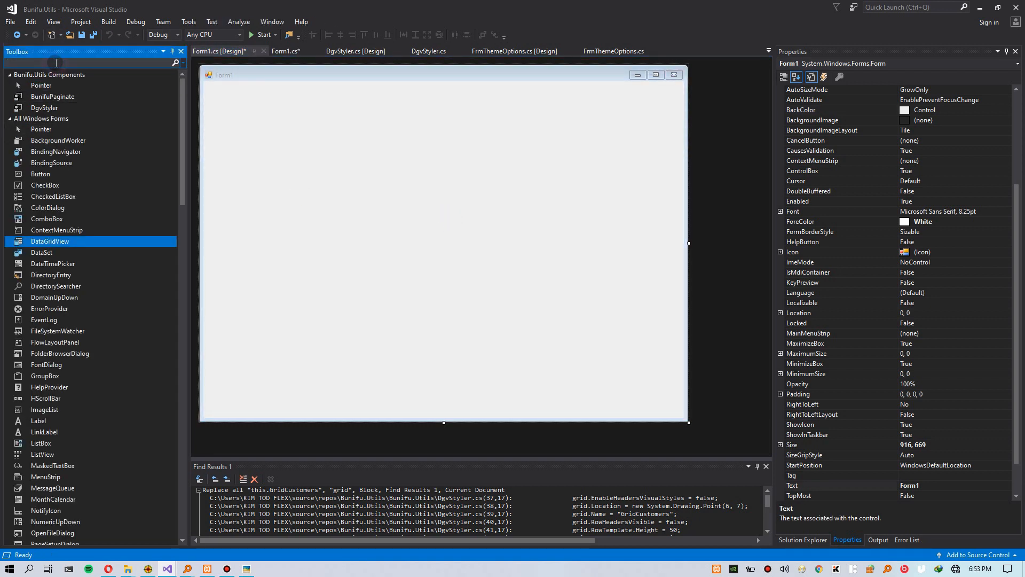
{"action": "type", "text": "data"}
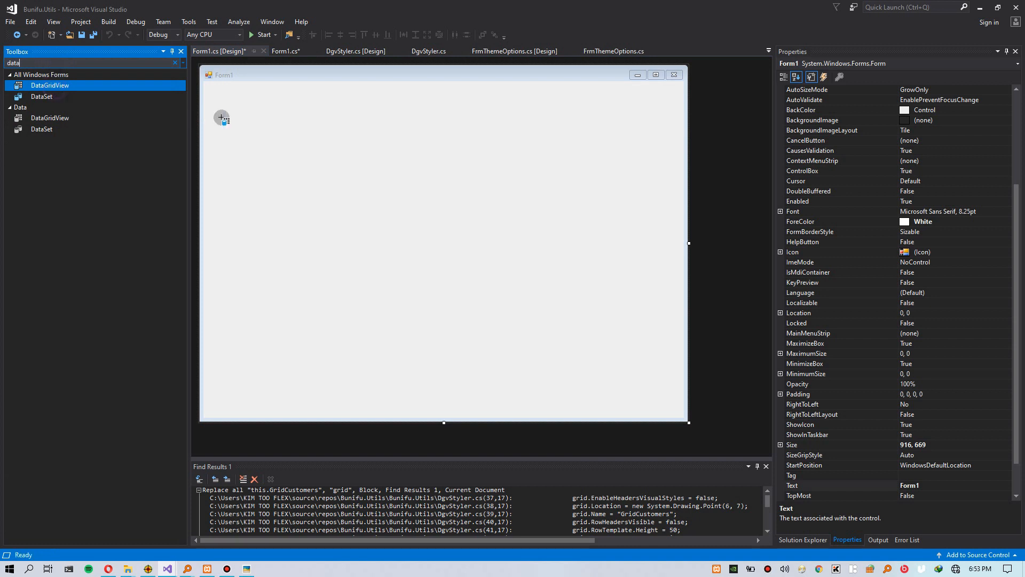
{"action": "left_click_drag", "start_coordinate": [222, 118], "coordinate": [274, 127]}
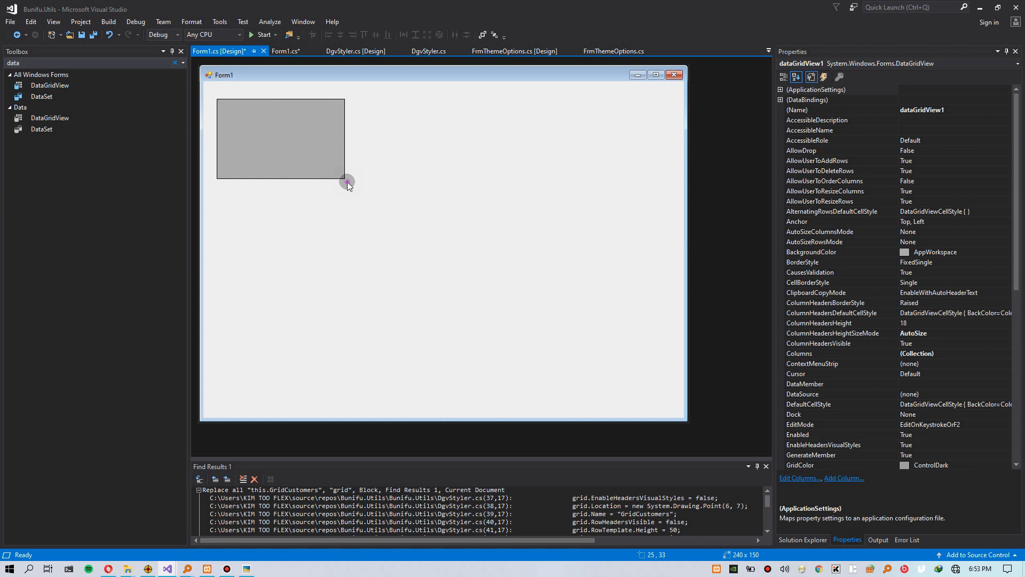
{"action": "left_click_drag", "start_coordinate": [349, 182], "coordinate": [653, 404]}
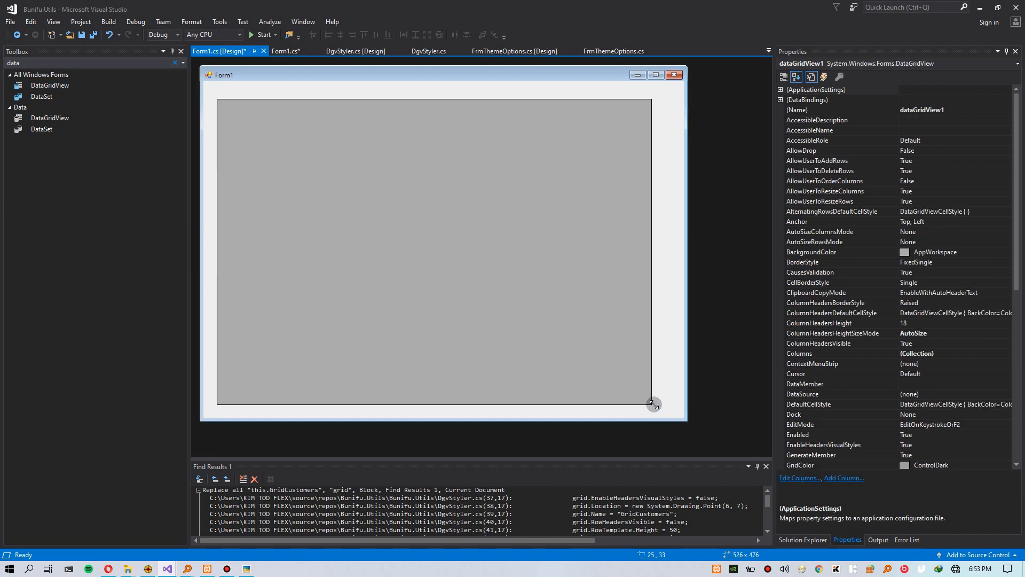
{"action": "left_click_drag", "start_coordinate": [653, 402], "coordinate": [678, 406]}
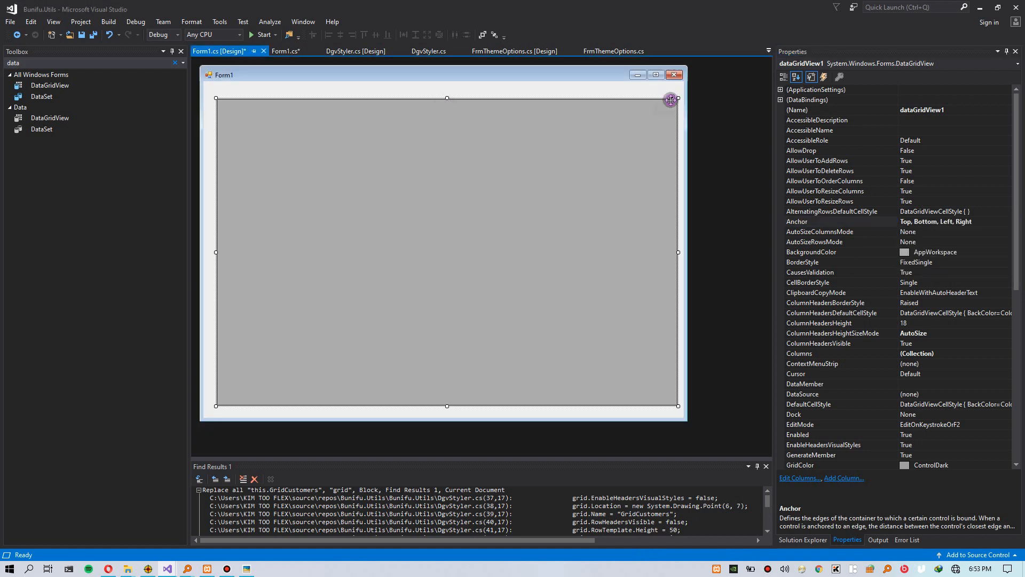
- Through Edit Columns, add six unbound text columns Column1 to Column6
{"action": "left_click", "coordinate": [671, 99]}
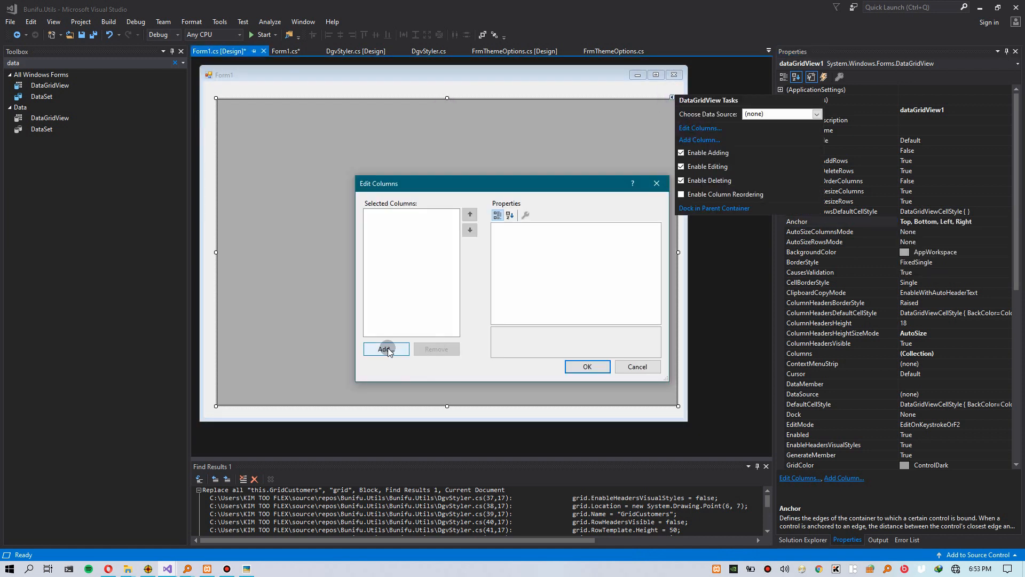
{"action": "left_click", "coordinate": [385, 348]}
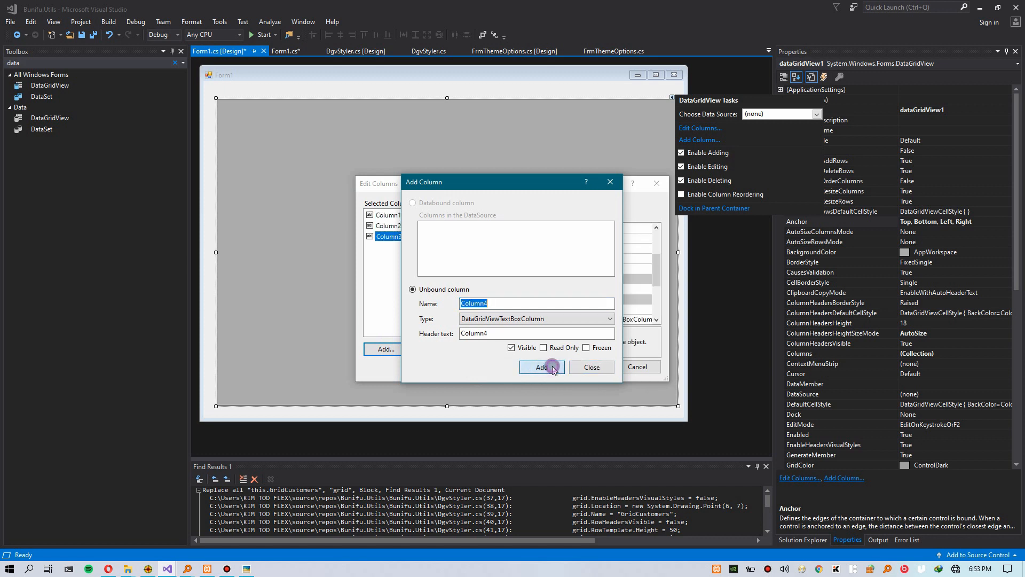
{"action": "left_click", "coordinate": [541, 367]}
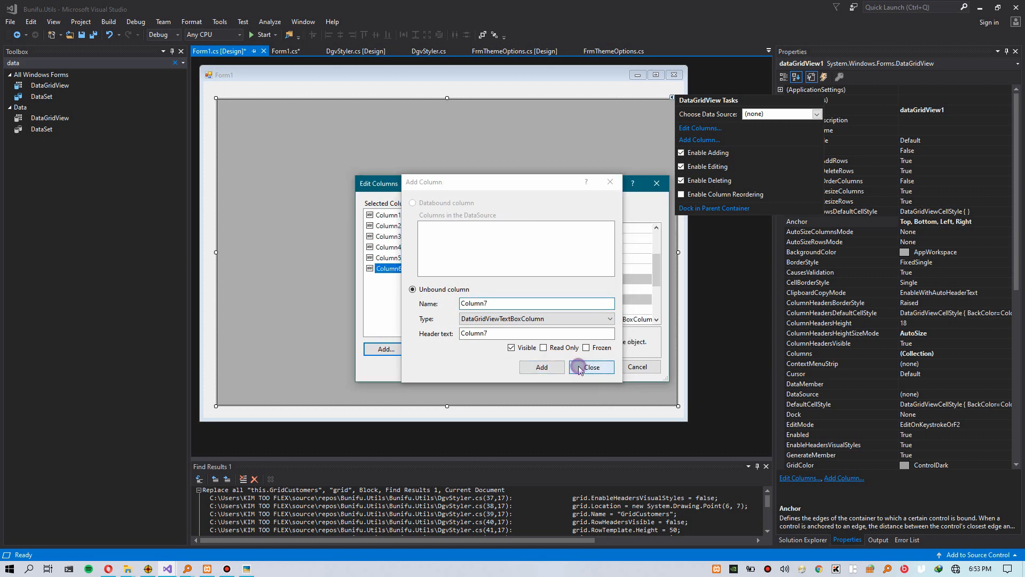
{"action": "left_click", "coordinate": [582, 367]}
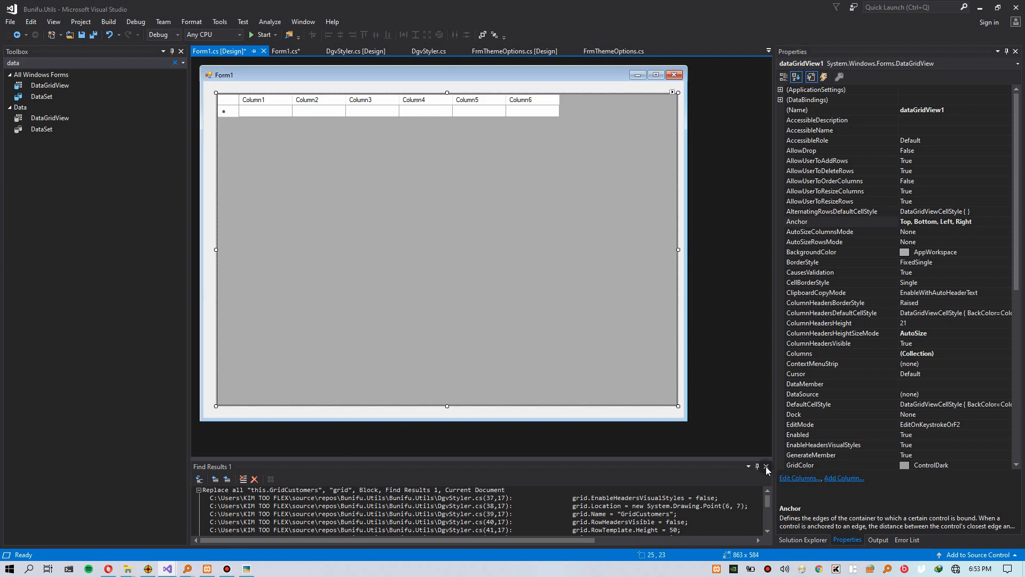
{"action": "mouse_move", "coordinate": [666, 454]}
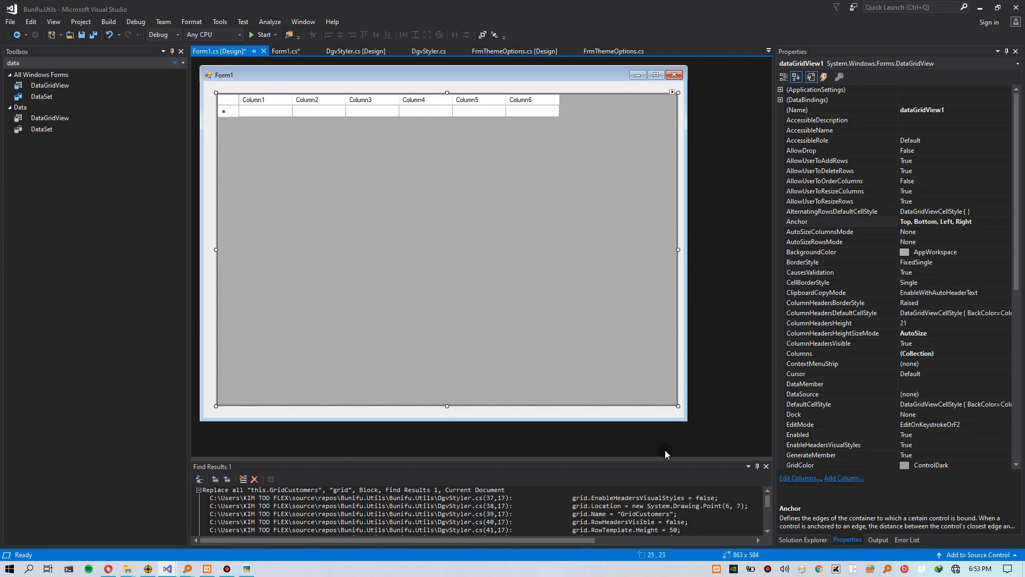
{"action": "mouse_move", "coordinate": [176, 510]}
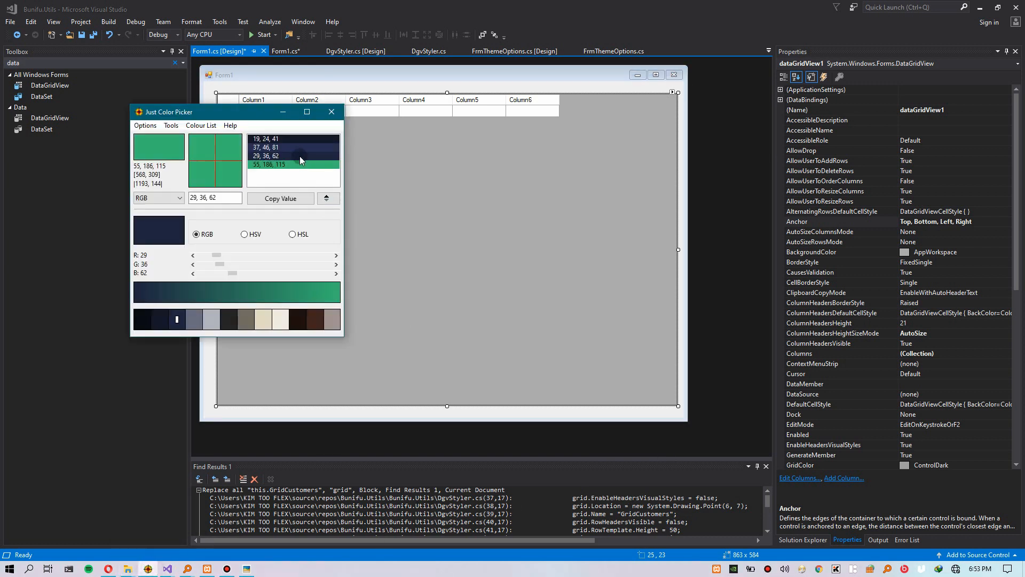
- Pick the saved navy 29, 36, 62 in the colour picker and copy its RGB value
{"action": "left_click", "coordinate": [601, 87]}
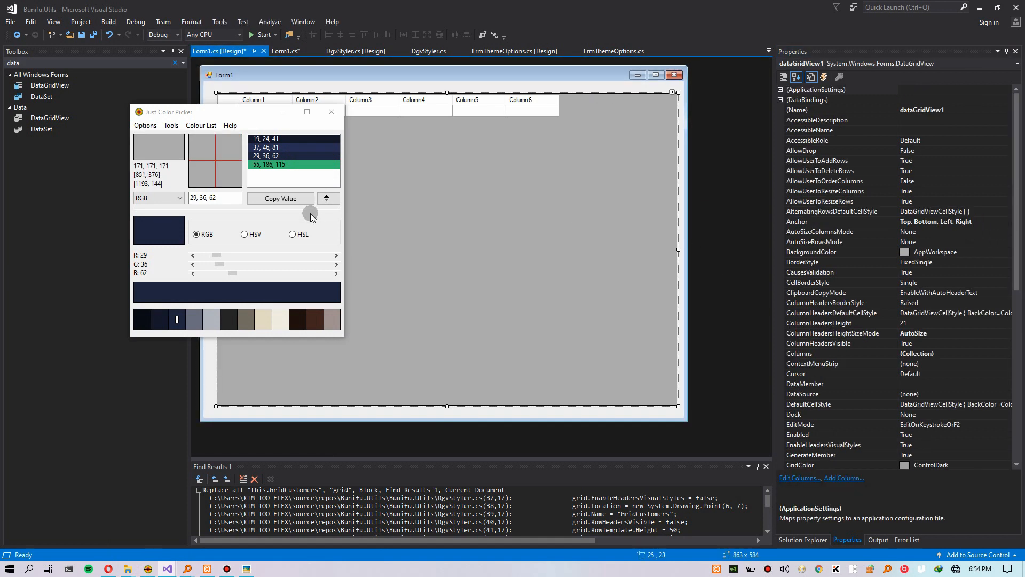
{"action": "right_click", "coordinate": [294, 164]}
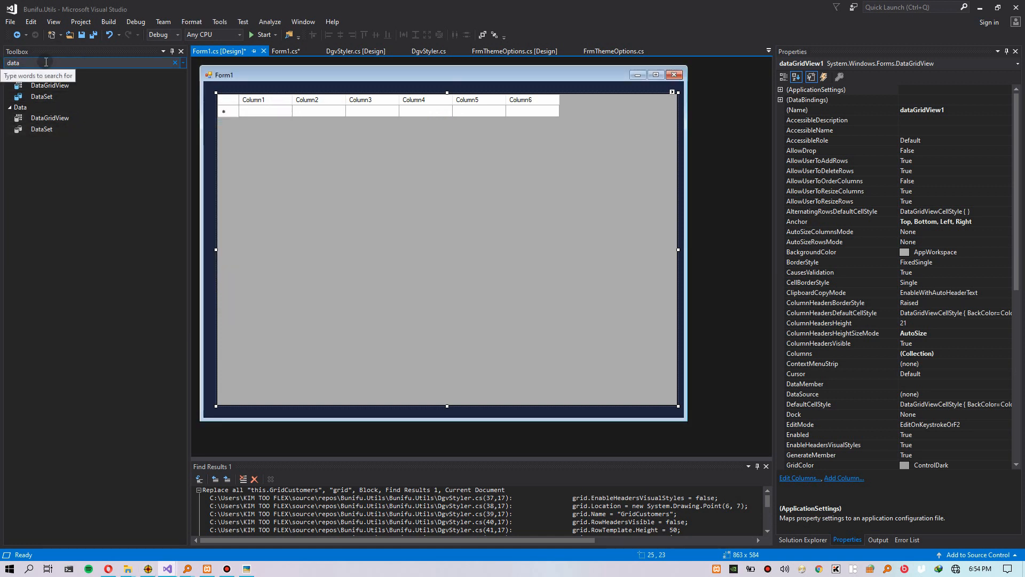
- Find DgvStyler via a 'dgv' search, add it to the form and move the Quick Styler higher
{"action": "type", "text": "dgv"}
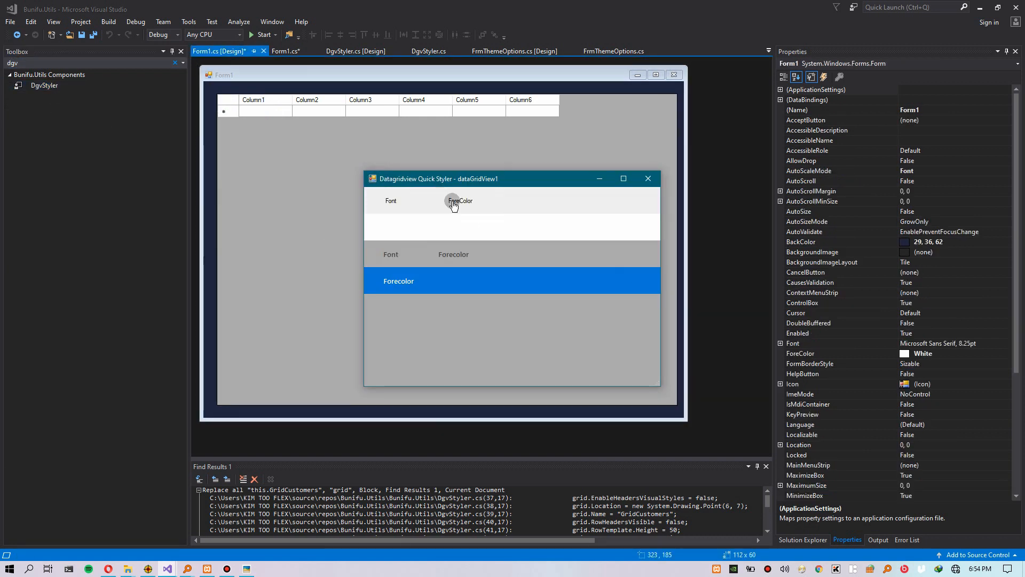
{"action": "left_click_drag", "start_coordinate": [413, 178], "coordinate": [458, 131]}
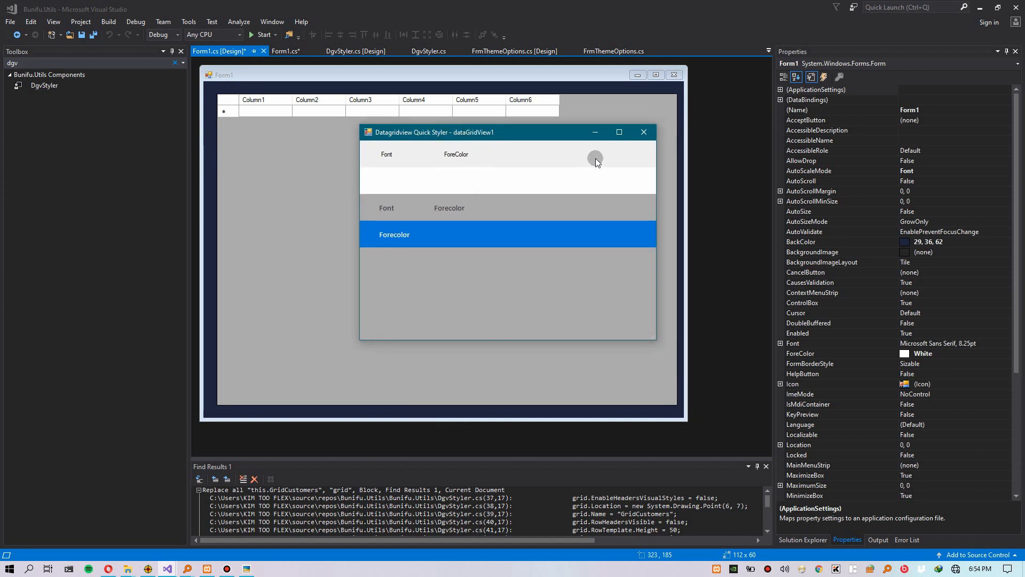
- Set the header row background to the custom teal 0, 128, 128
{"action": "left_click", "coordinate": [595, 158]}
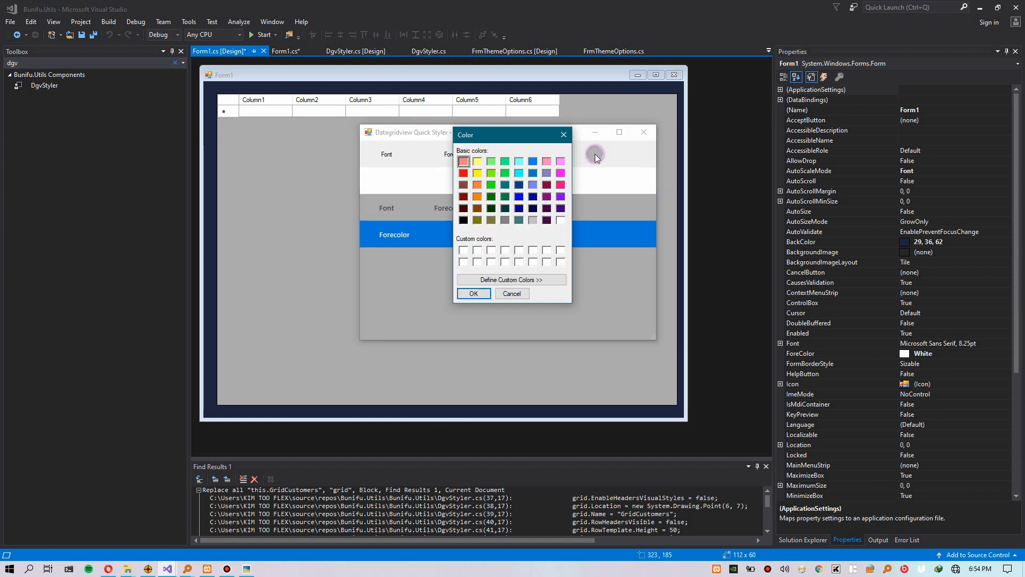
{"action": "mouse_move", "coordinate": [118, 549]}
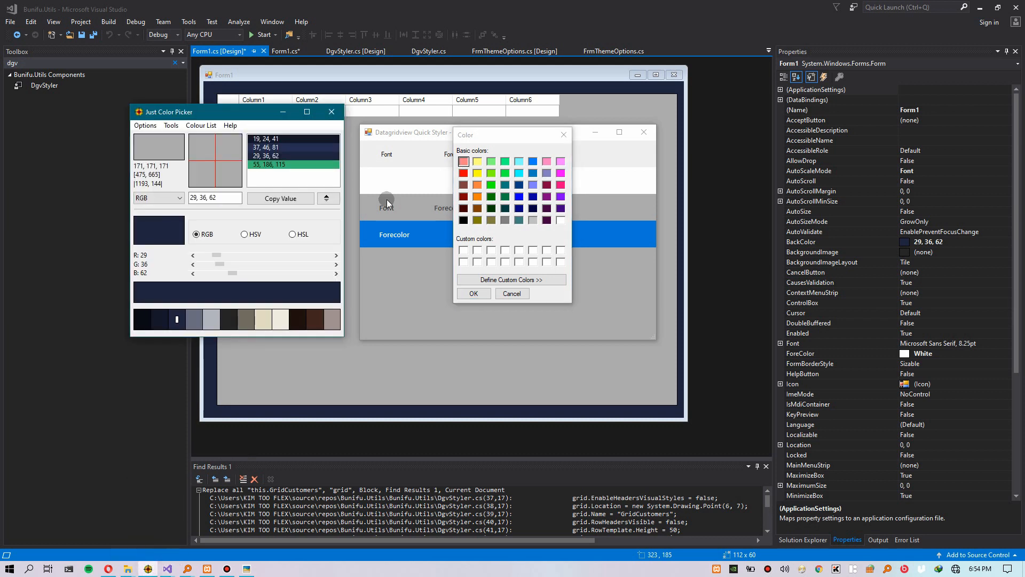
{"action": "left_click", "coordinate": [280, 164]}
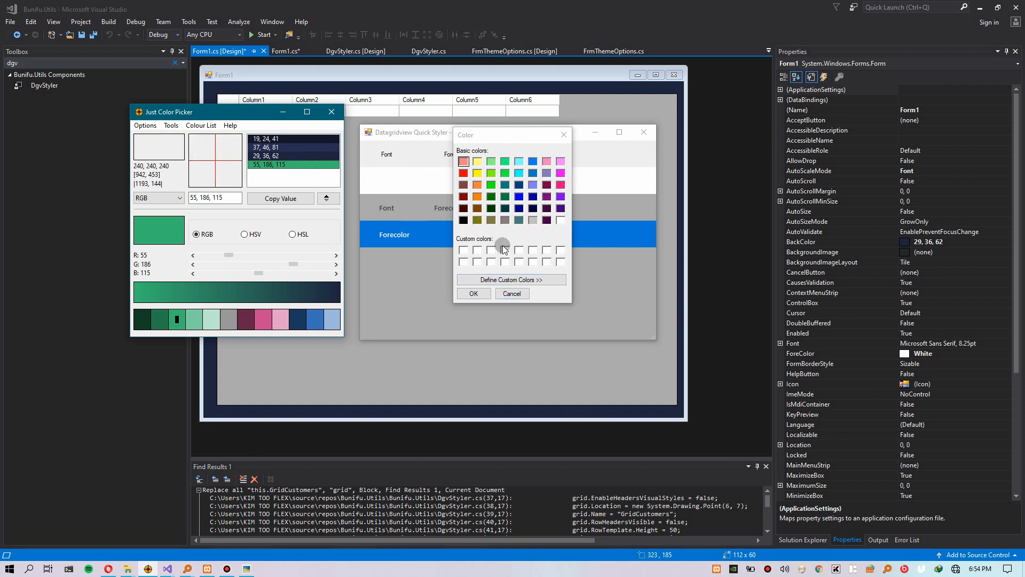
{"action": "left_click", "coordinate": [511, 280]}
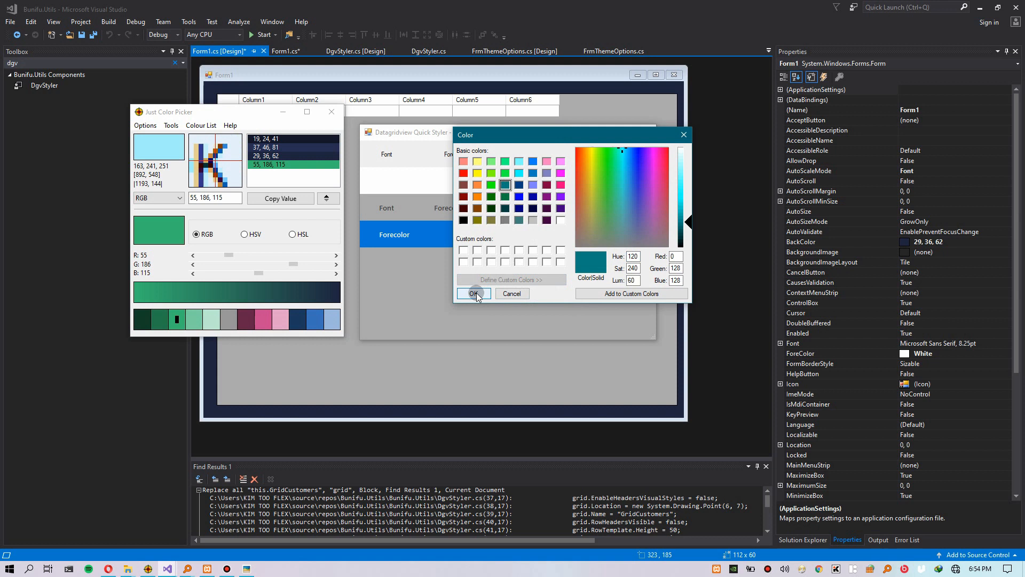
{"action": "left_click", "coordinate": [474, 292]}
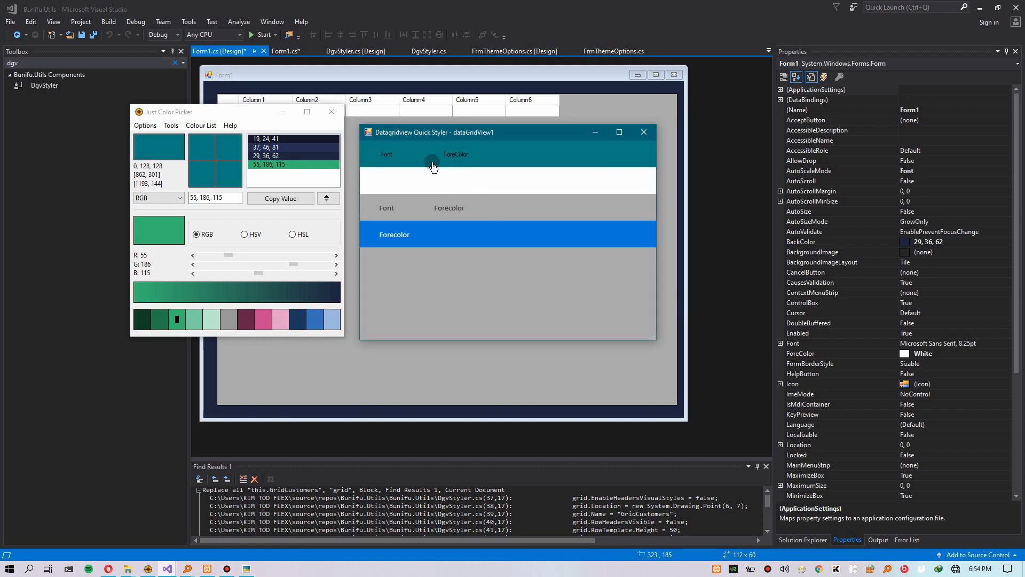
{"action": "left_click", "coordinate": [386, 154]}
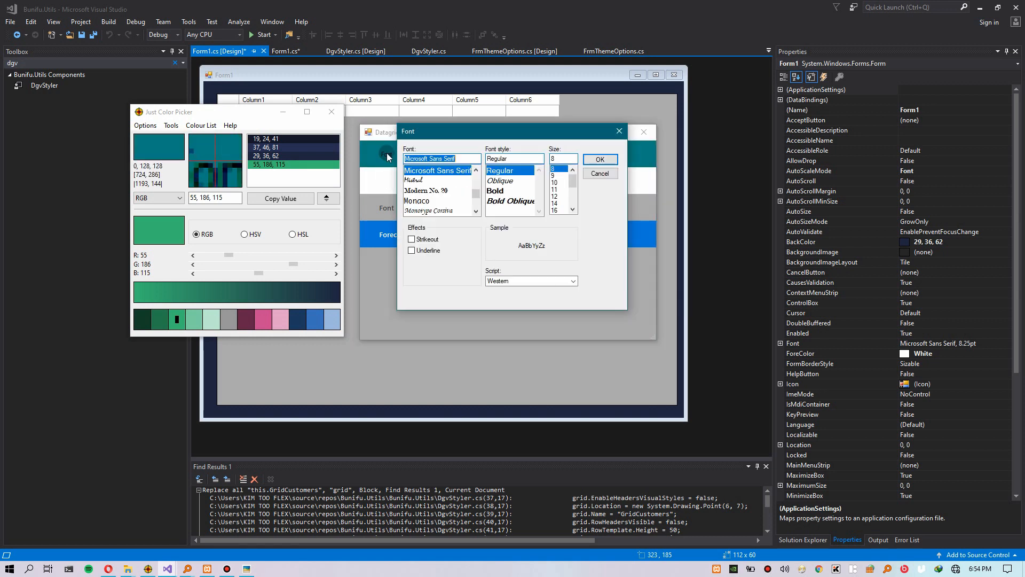
{"action": "type", "text": "pro"}
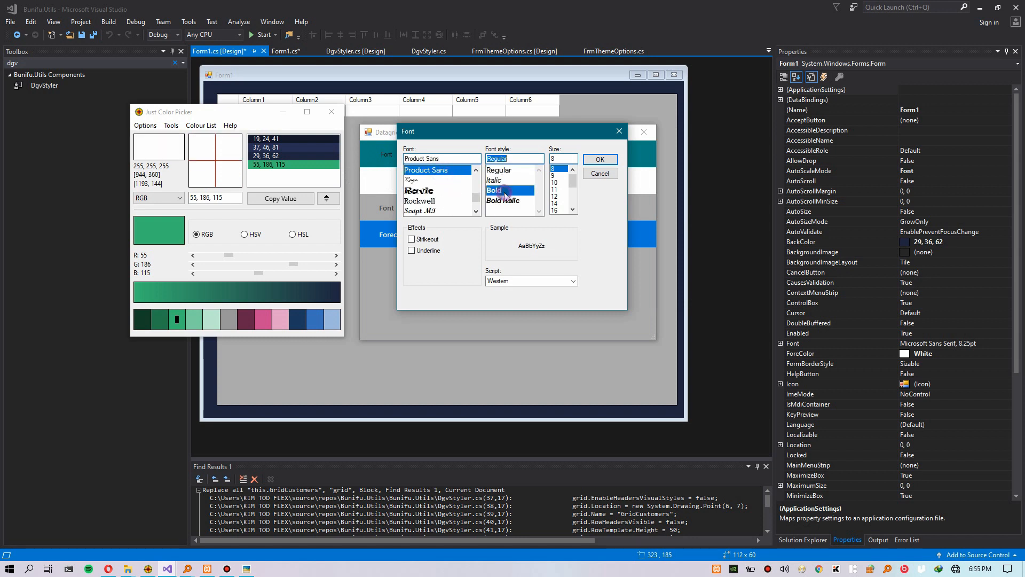
{"action": "left_click", "coordinate": [600, 159]}
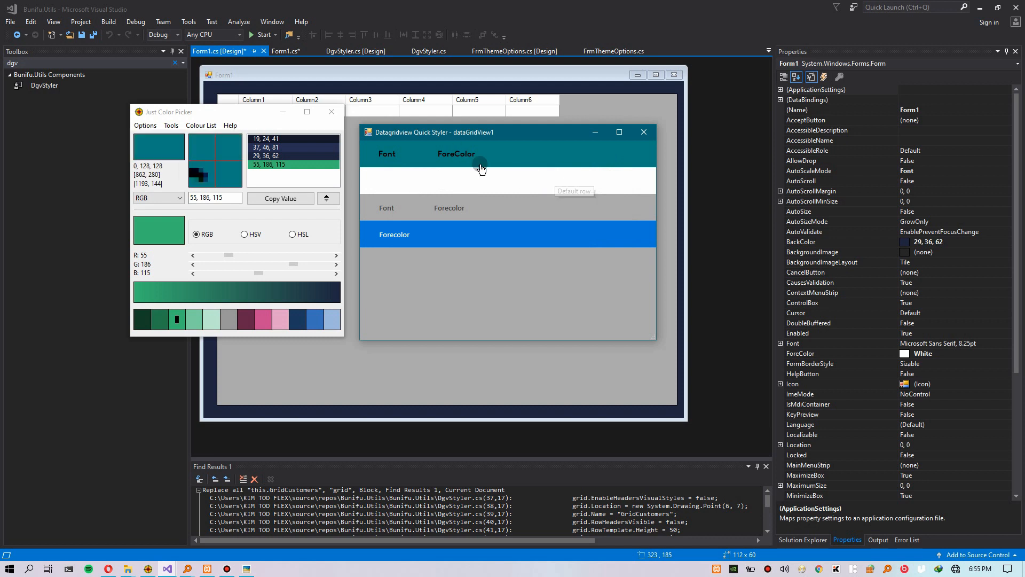
{"action": "left_click", "coordinate": [480, 167]}
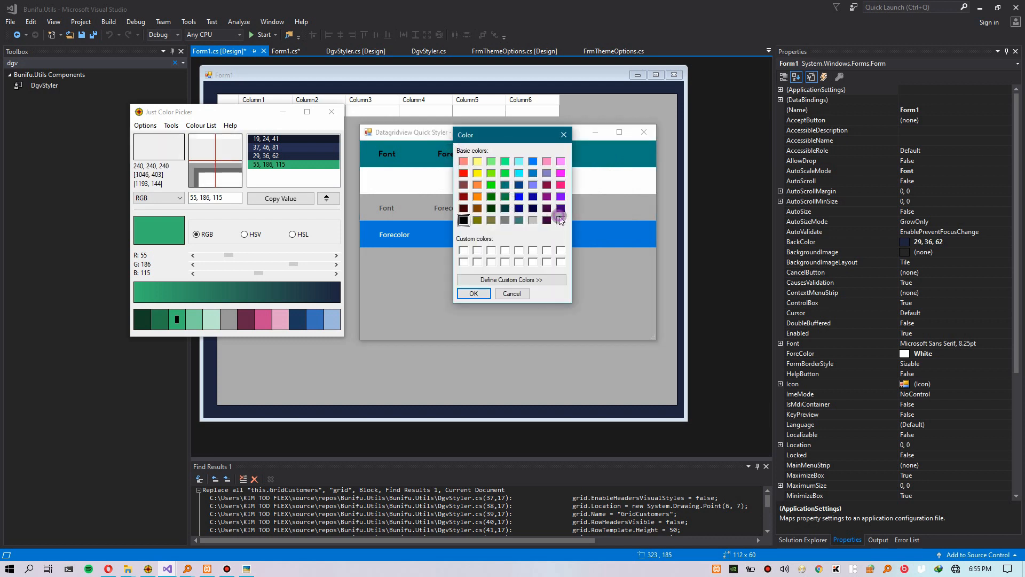
{"action": "left_click", "coordinate": [512, 292]}
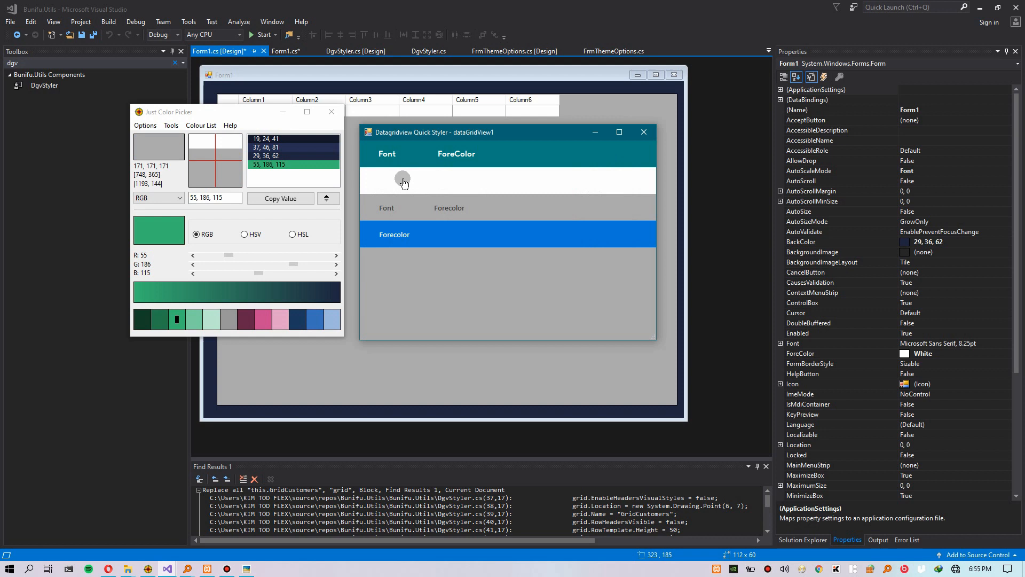
- Set the second row background to the custom navy 37, 46, 81 and select the alternating row
{"action": "left_click", "coordinate": [403, 179]}
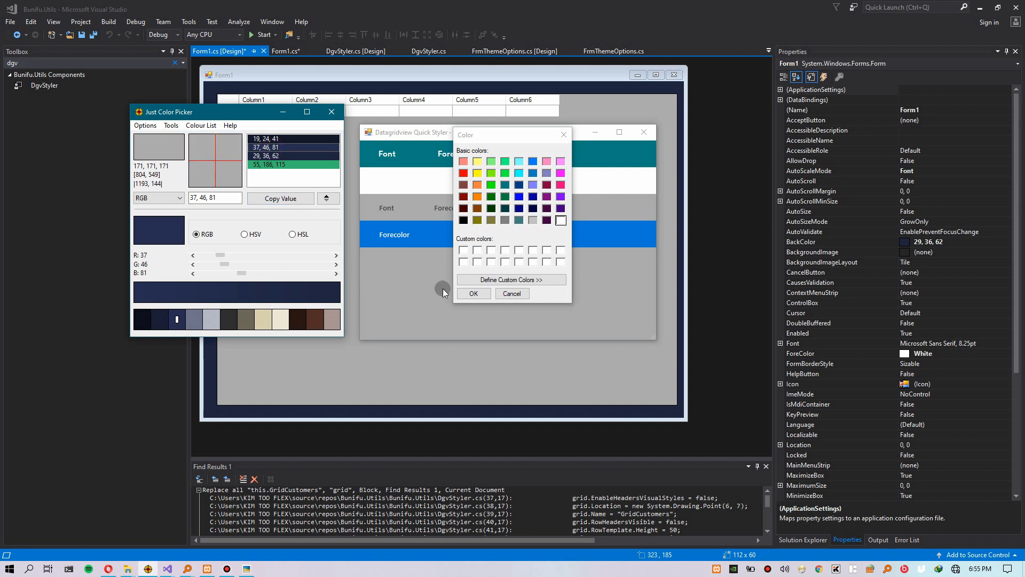
{"action": "left_click", "coordinate": [512, 280]}
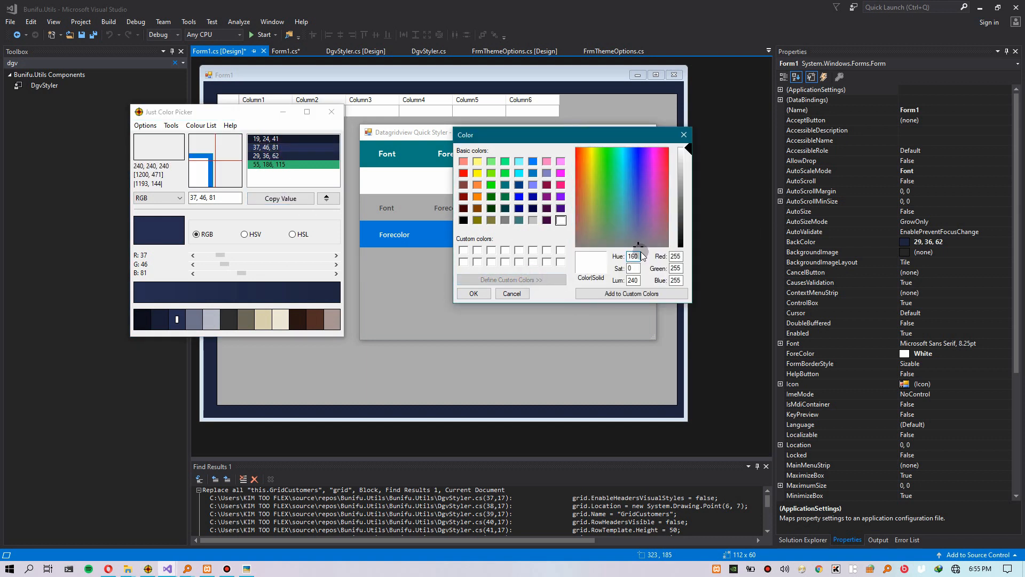
{"action": "left_click", "coordinate": [622, 148]}
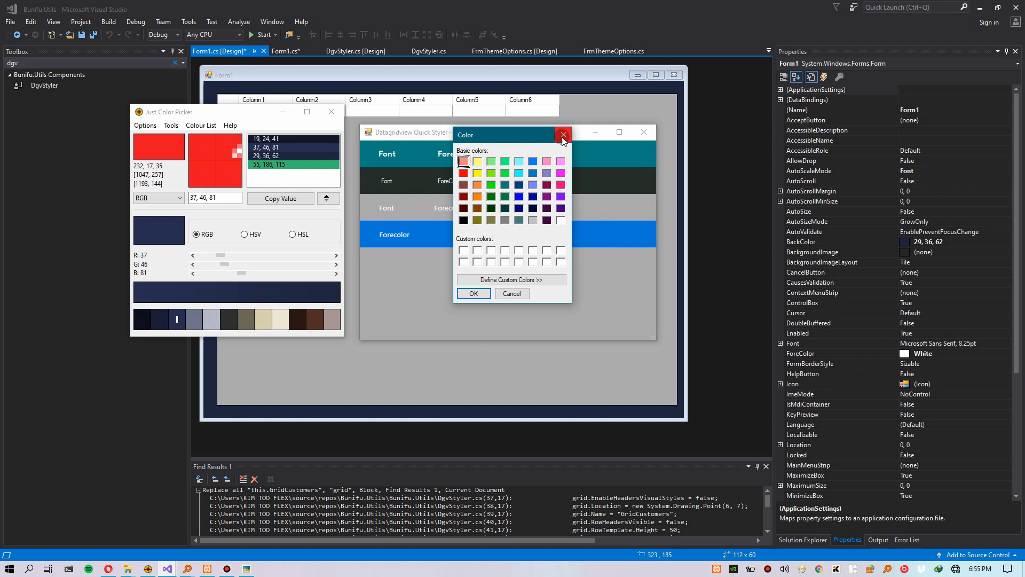
{"action": "left_click", "coordinate": [511, 279]}
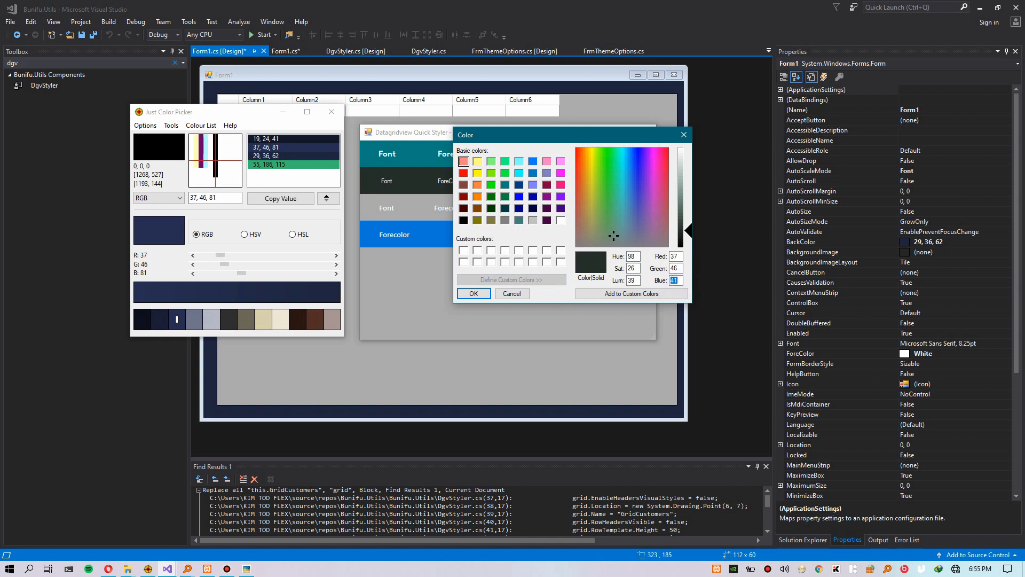
{"action": "left_click", "coordinate": [474, 293]}
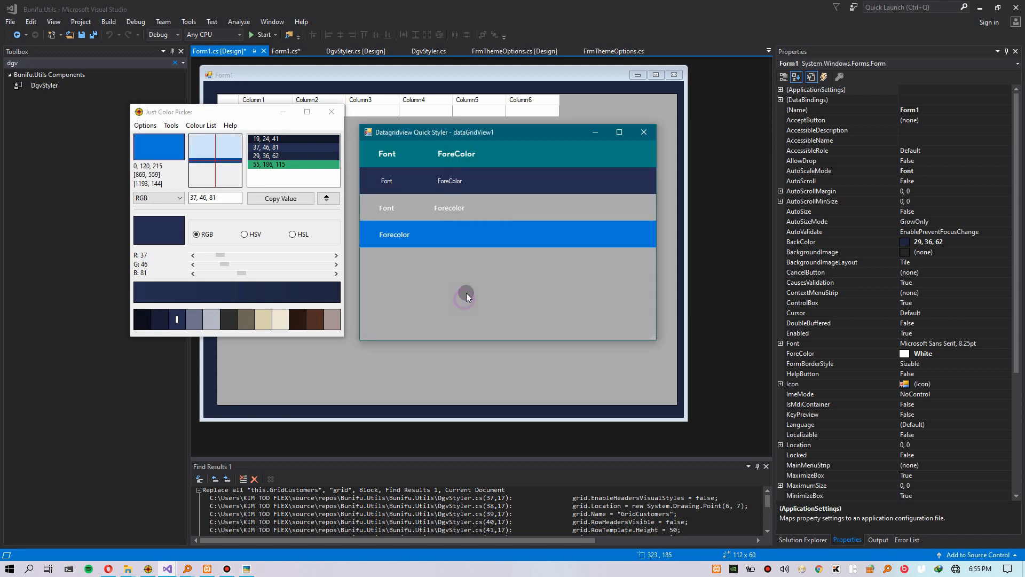
{"action": "left_click", "coordinate": [265, 156]}
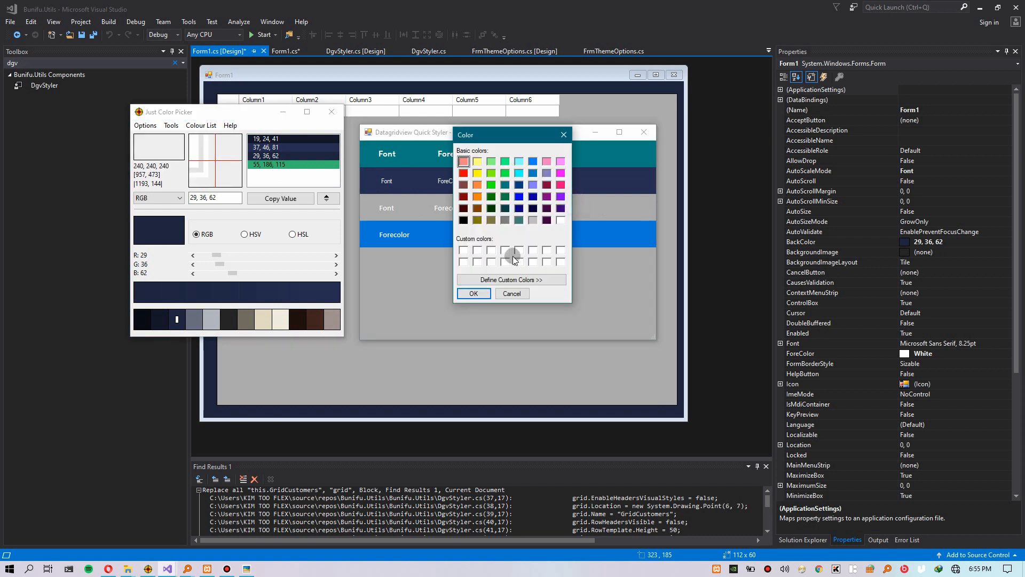
- Define the alternating row's custom colour as the darker navy 29, 36, 62
{"action": "left_click", "coordinate": [512, 280]}
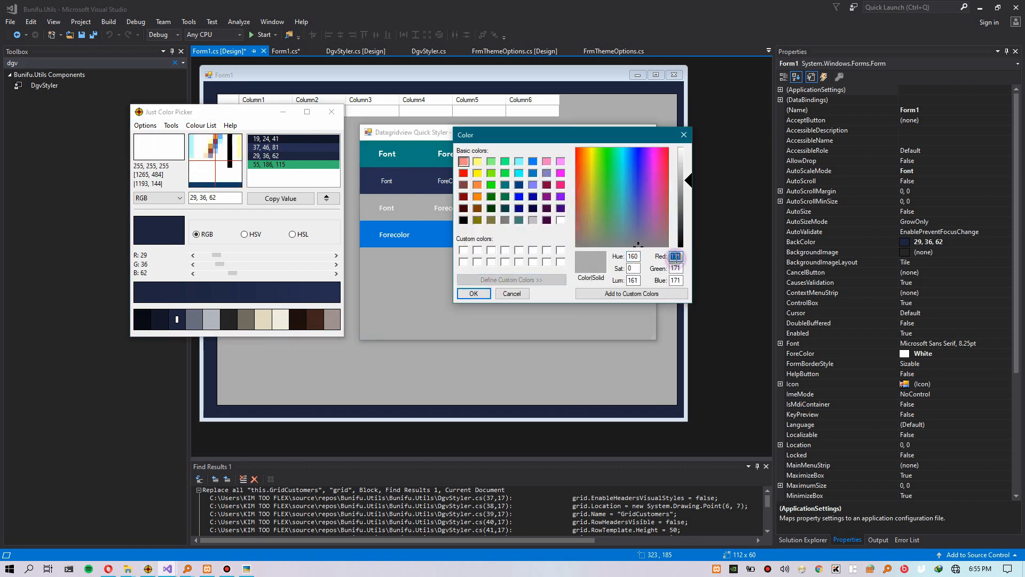
{"action": "left_click", "coordinate": [621, 176]}
{"action": "type", "text": "29"}
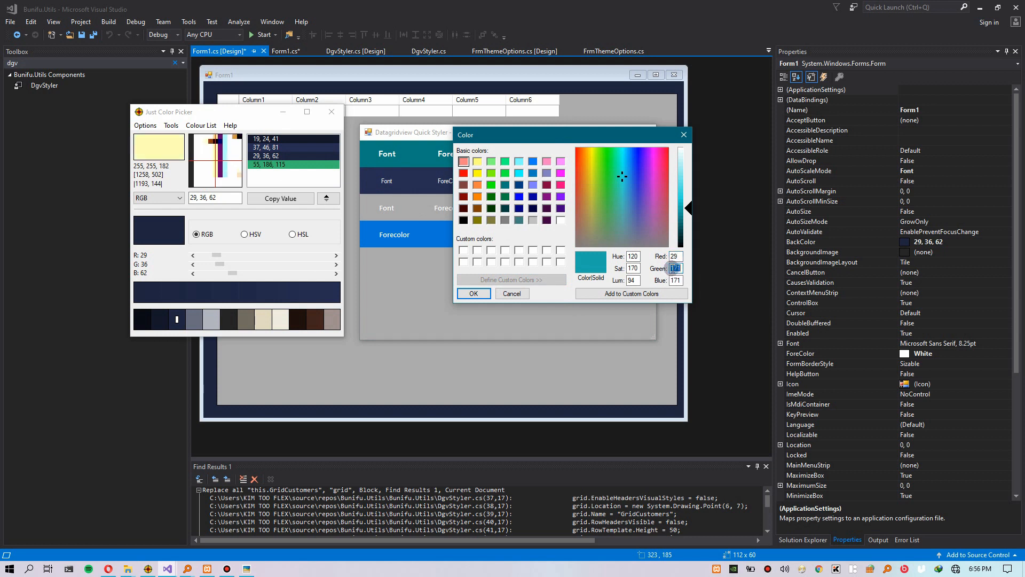
{"action": "left_click", "coordinate": [638, 176]}
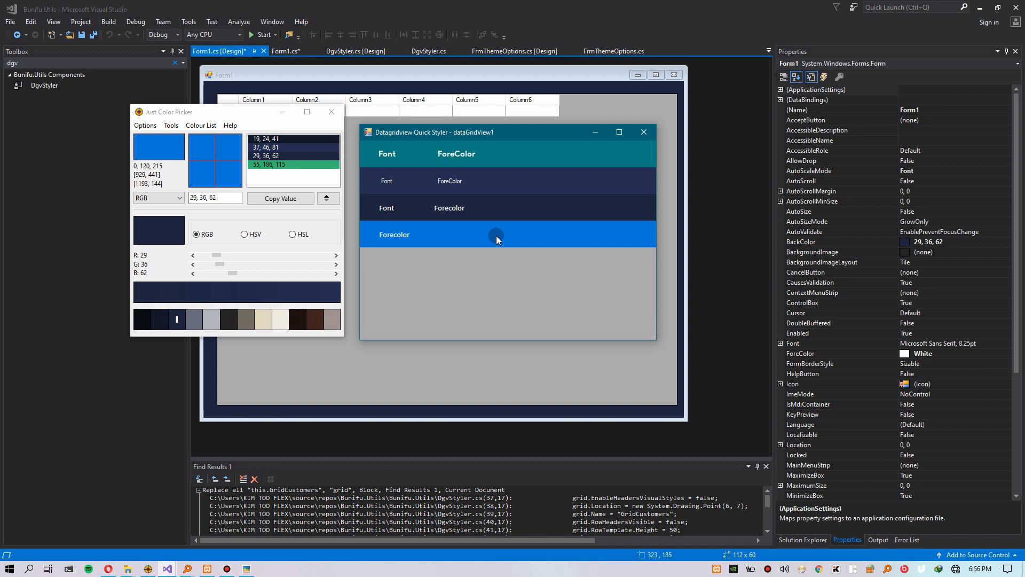
- Keep the 0, 120, 215 blue for selected rows and finish the Quick Styler
{"action": "left_click", "coordinate": [495, 234]}
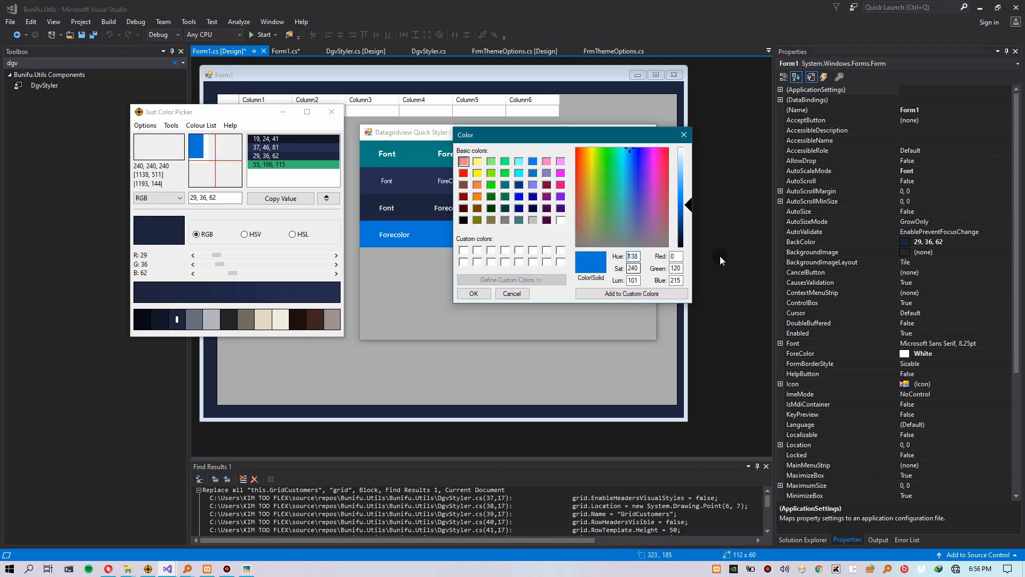
{"action": "left_click", "coordinate": [629, 163]}
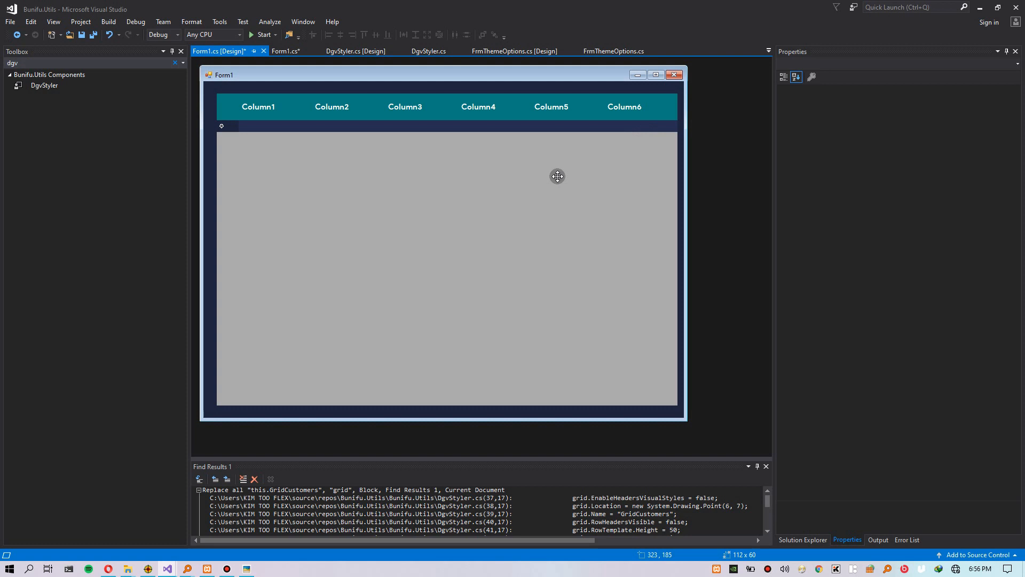
- In Form1.cs add a '//add sam...' loop filling grid with sample rows, then return to the designer
{"action": "left_click", "coordinate": [557, 176]}
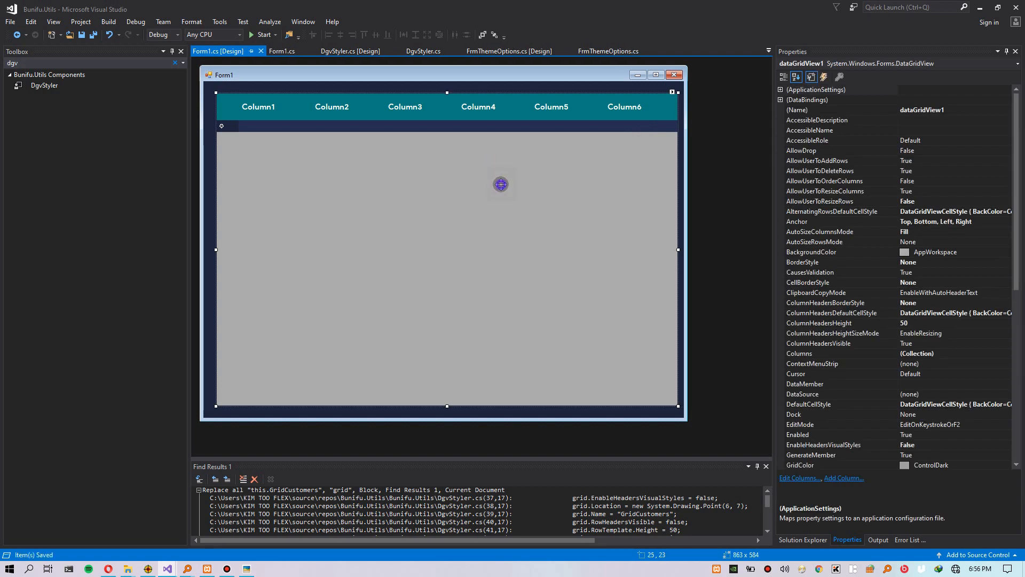
{"action": "left_click", "coordinate": [282, 50]}
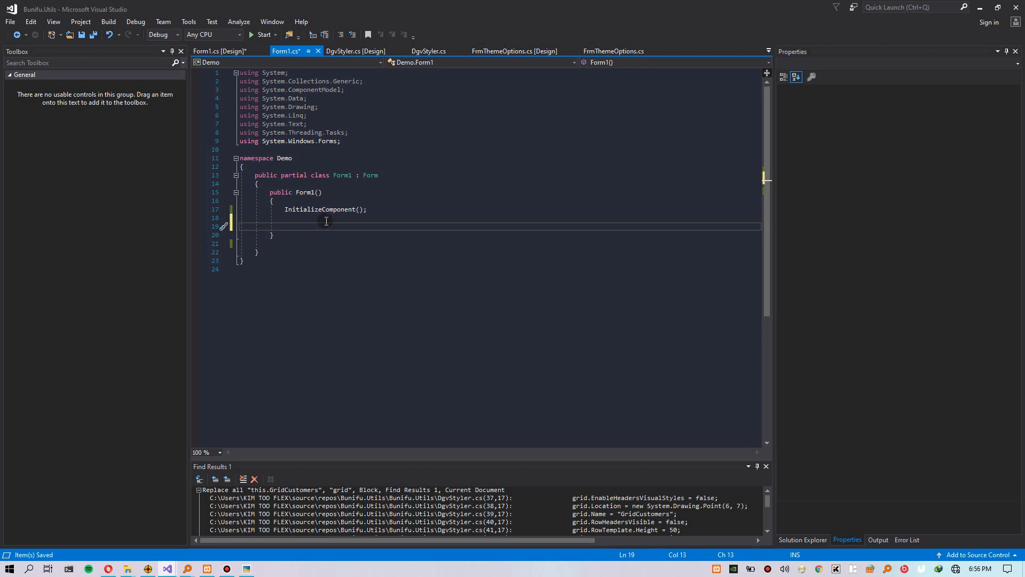
{"action": "type", "text": "//add sample data"}
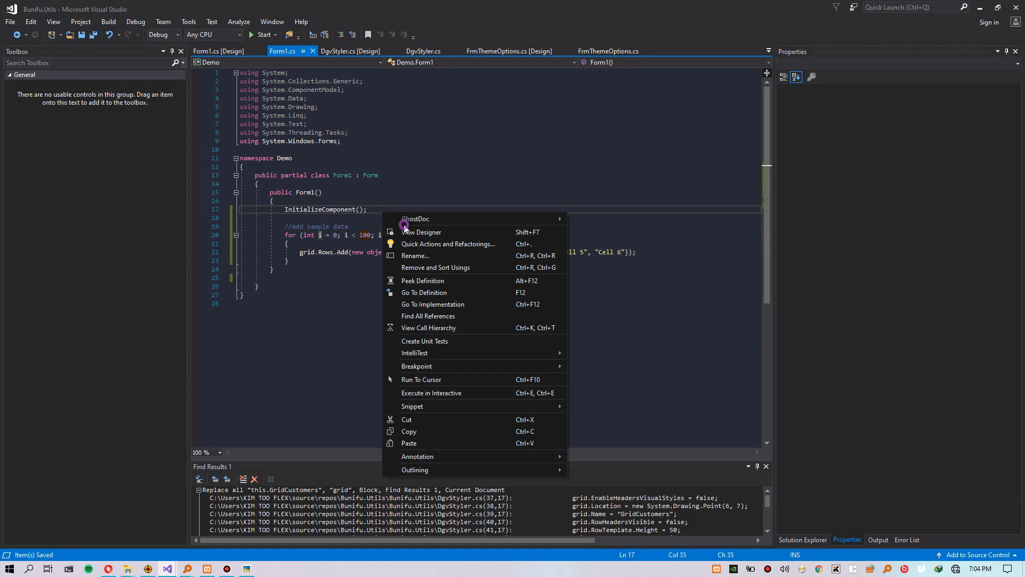
{"action": "left_click", "coordinate": [421, 232]}
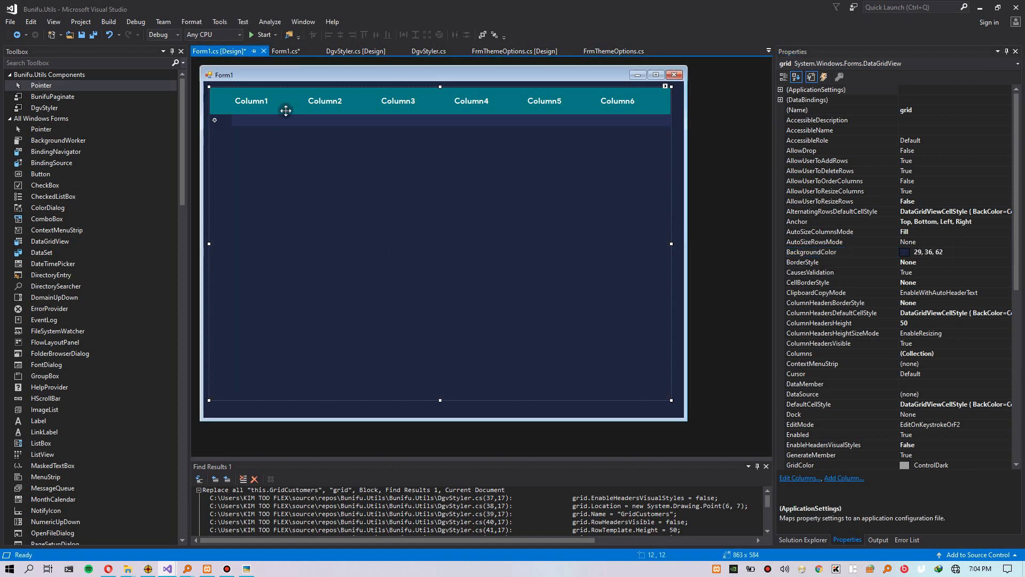
- Build and run the demo to view Form1's navy alternating sample rows, then return to Visual Studio
{"action": "left_click", "coordinate": [254, 34]}
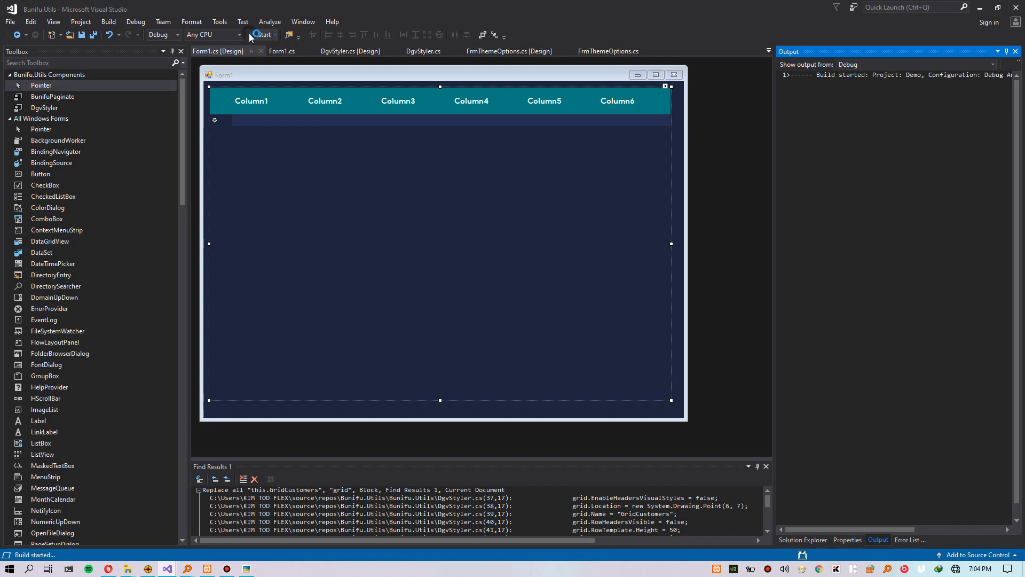
{"action": "left_click", "coordinate": [257, 34]}
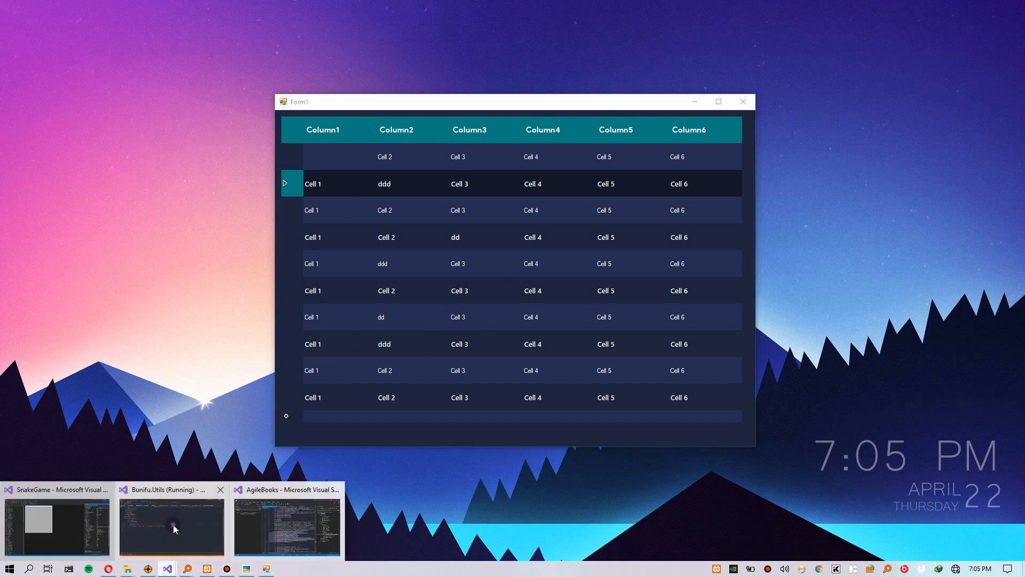
{"action": "left_click", "coordinate": [173, 526]}
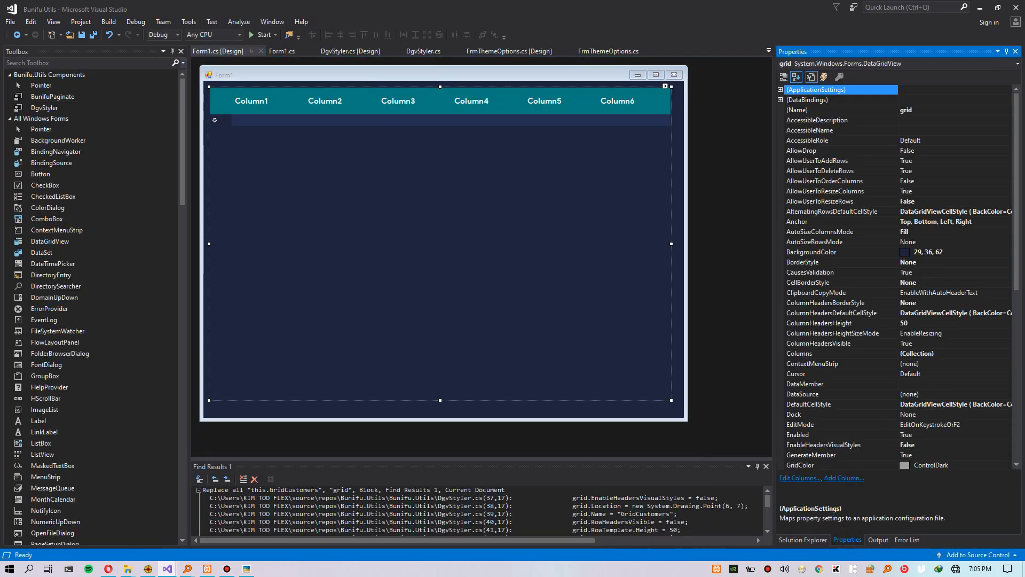
{"action": "mouse_move", "coordinate": [38, 108]}
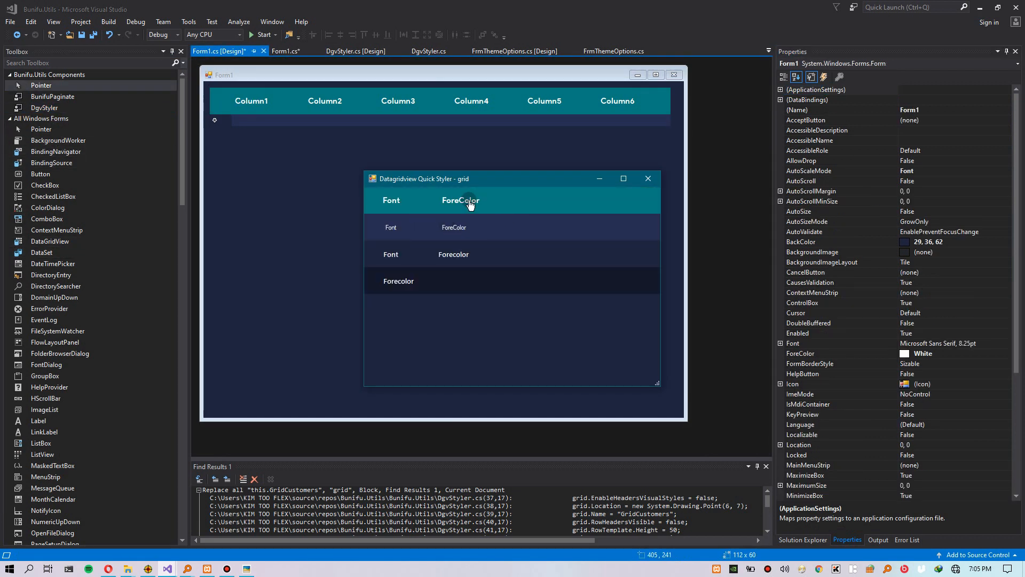
- Recolour the grid's column header from teal to purple and start the demo building again
{"action": "left_click", "coordinate": [461, 201]}
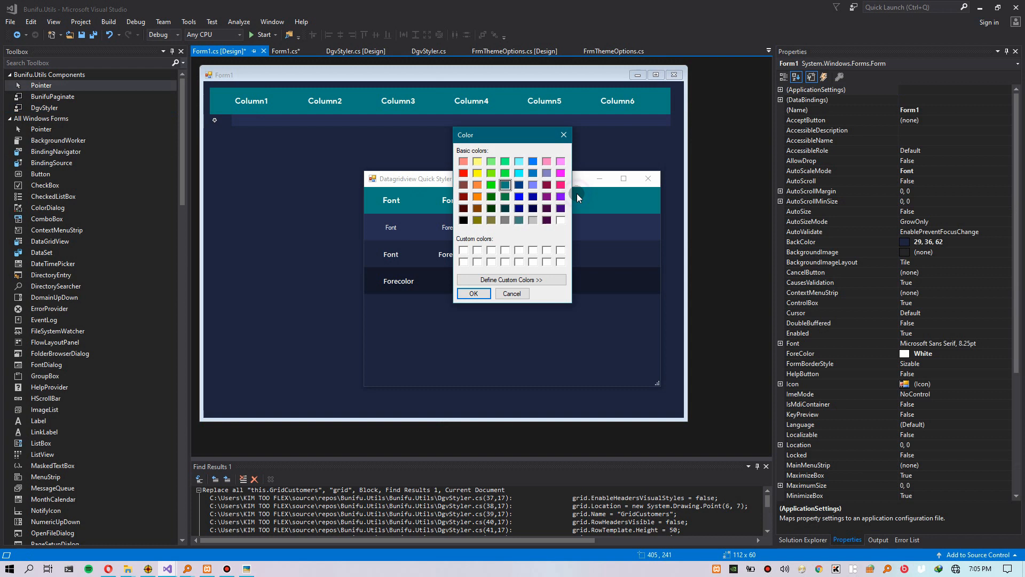
{"action": "left_click", "coordinate": [474, 293]}
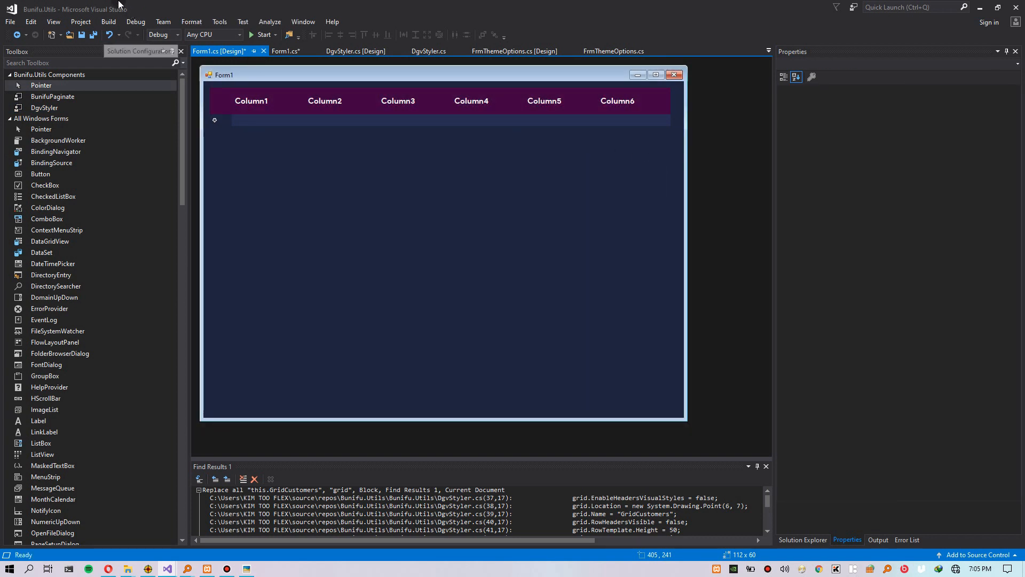
{"action": "left_click", "coordinate": [261, 35]}
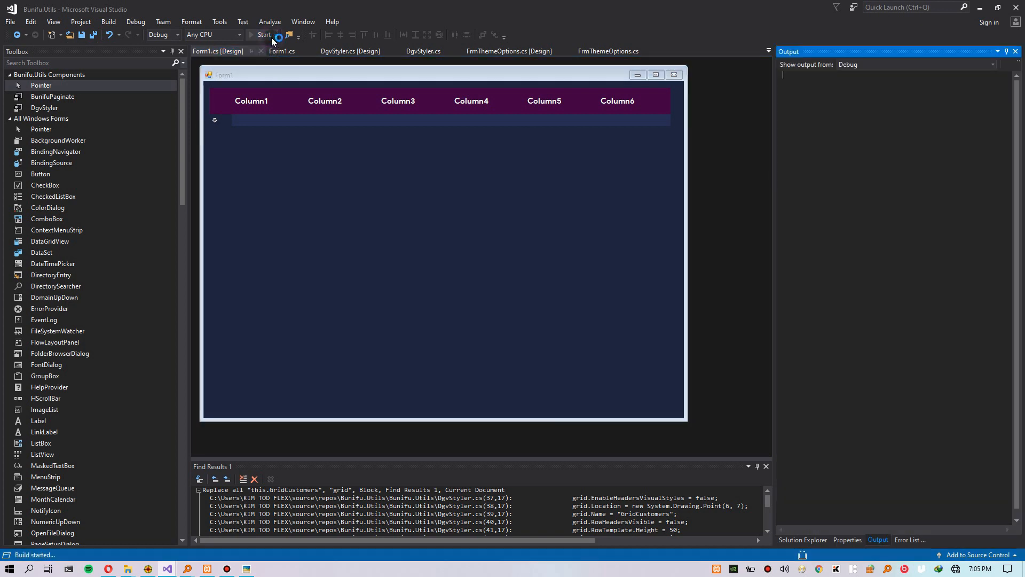